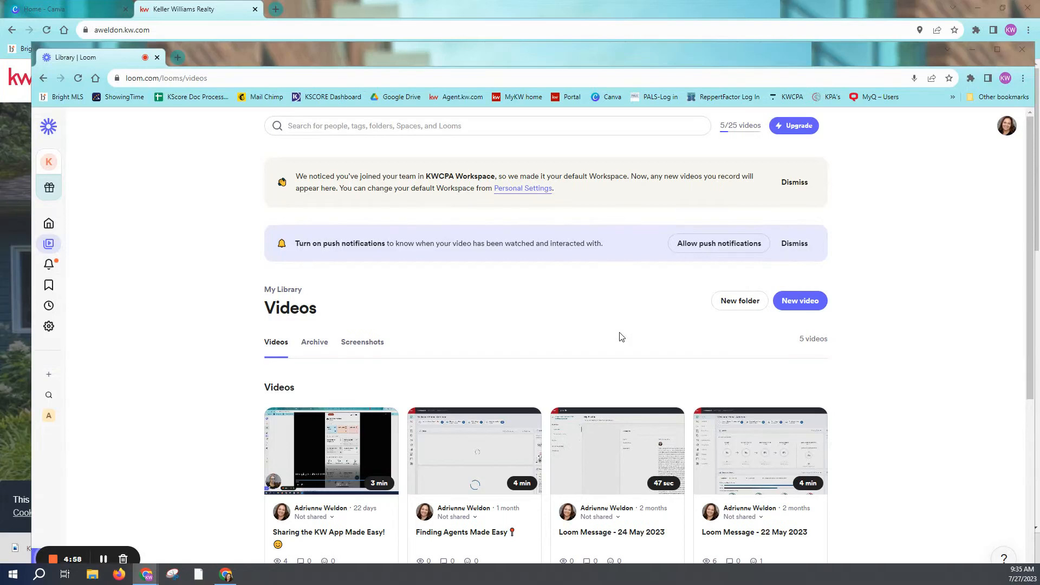
{"action": "mouse_move", "coordinate": [942, 66]}
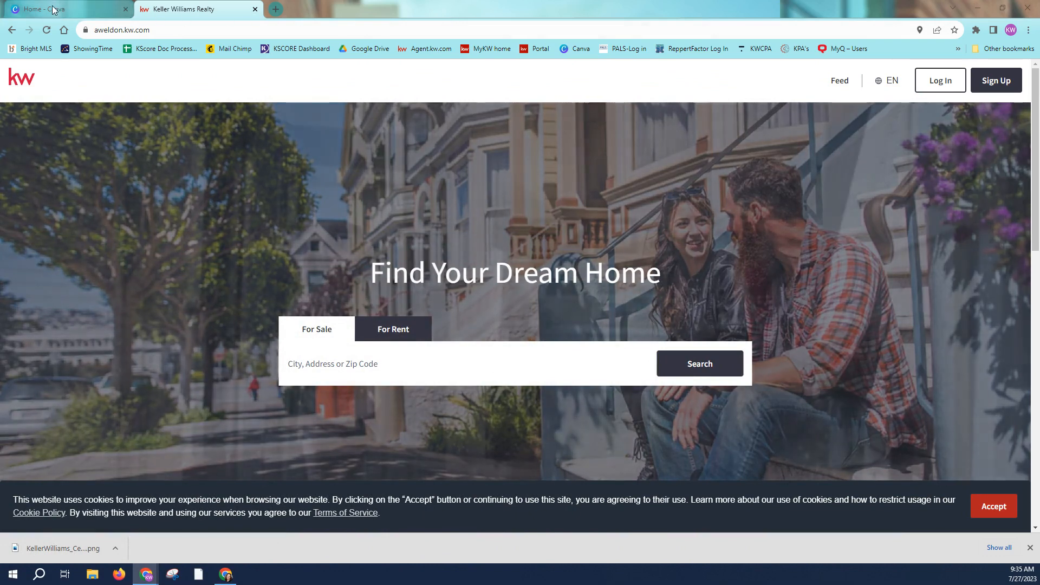
{"action": "mouse_move", "coordinate": [50, 8]}
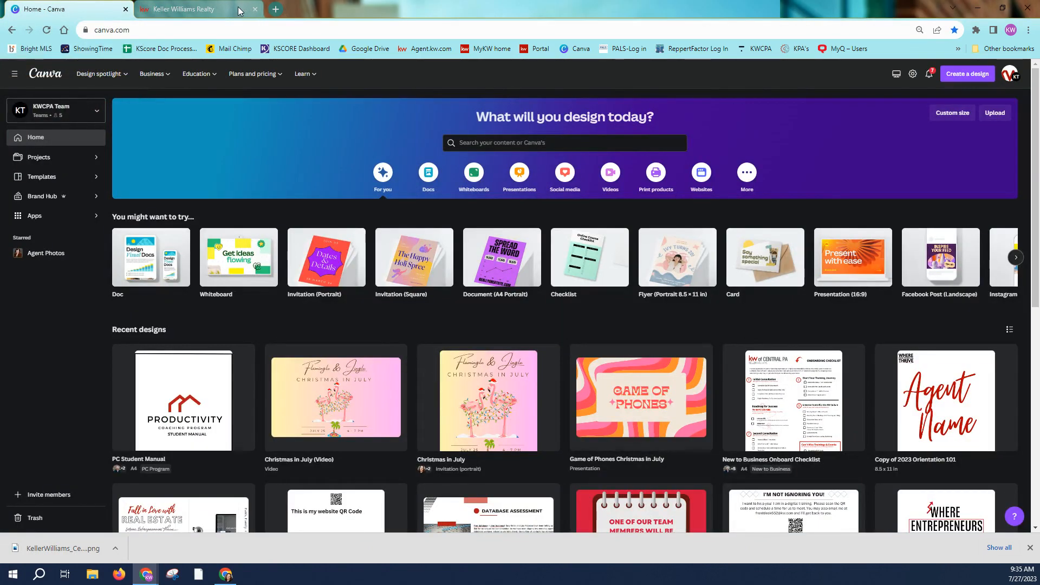
Bring the agent's Keller Williams Realty site, aweldon.kw.com, back to the front
{"action": "left_click", "coordinate": [180, 9]}
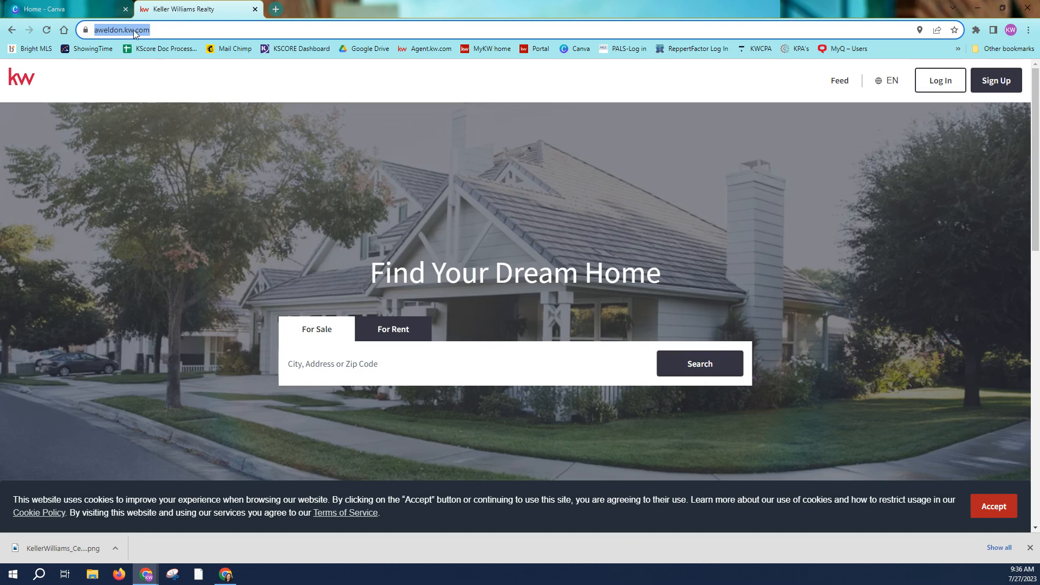
{"action": "mouse_move", "coordinate": [164, 30]}
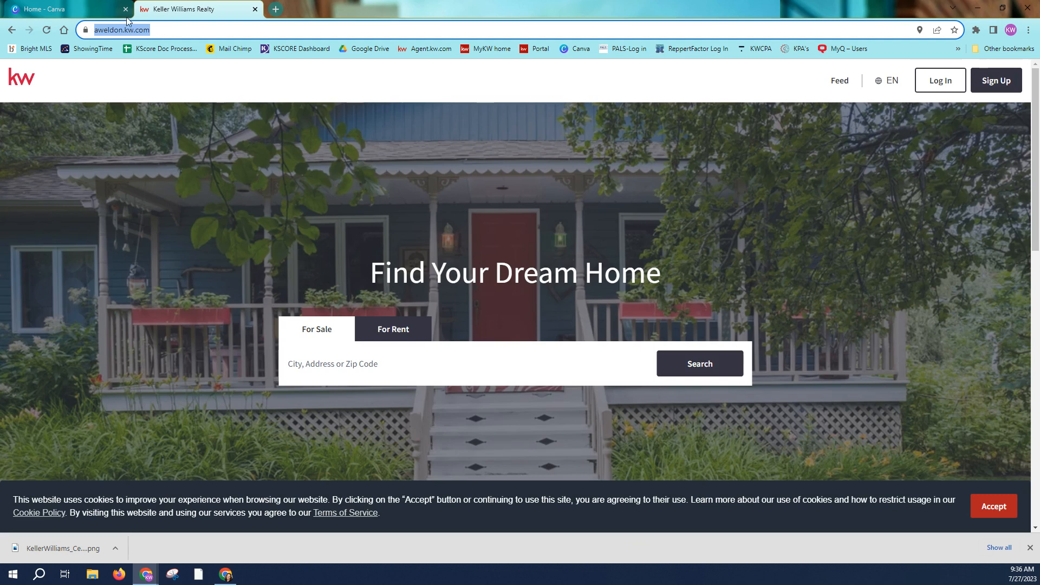
{"action": "mouse_move", "coordinate": [46, 9]}
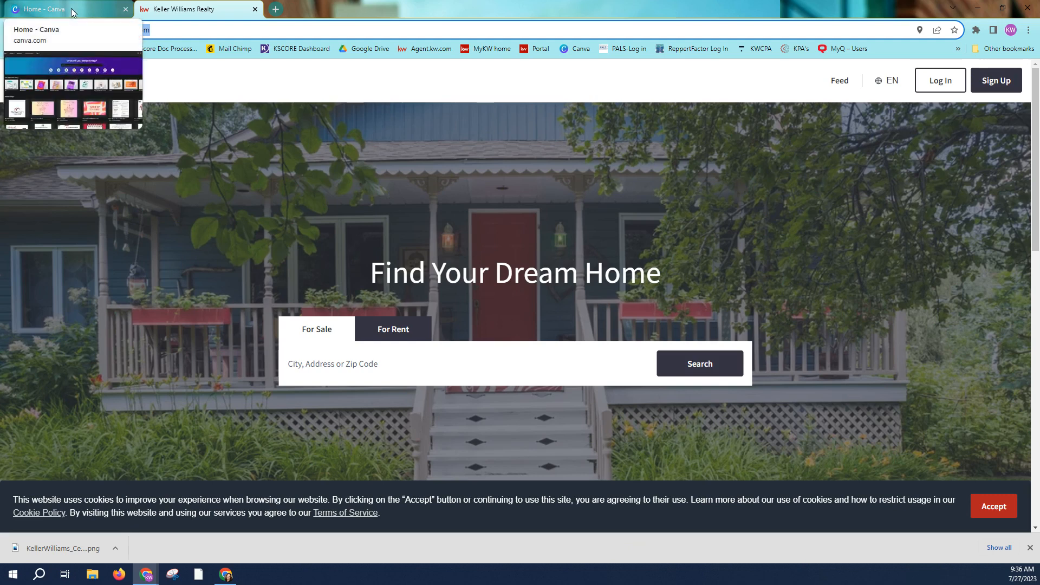
Return to the Canva home page and scroll through its recent designs
{"action": "left_click", "coordinate": [47, 9]}
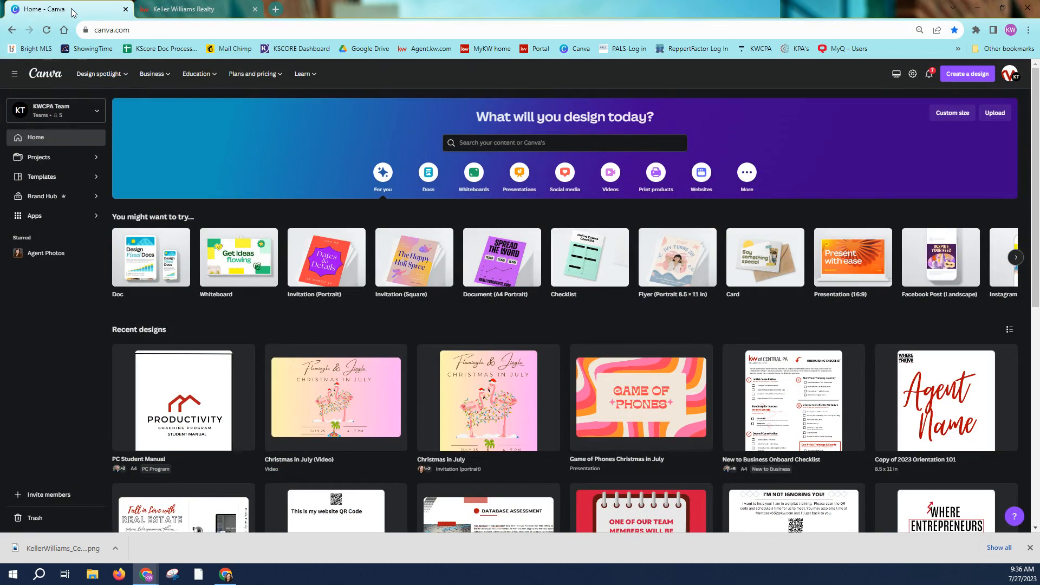
{"action": "mouse_move", "coordinate": [501, 258]}
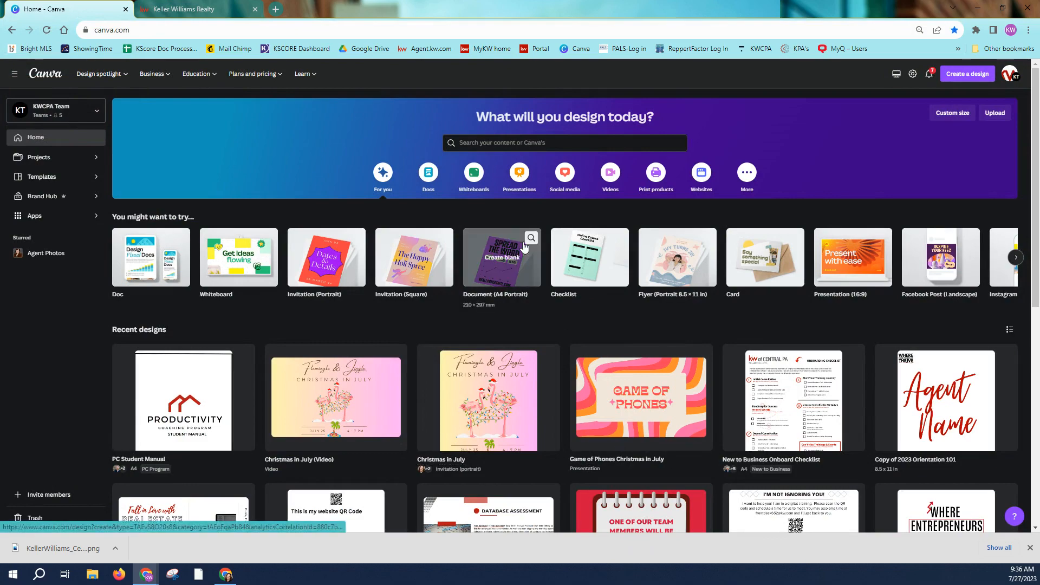
{"action": "scroll", "scroll_direction": "down", "scroll_amount": 3}
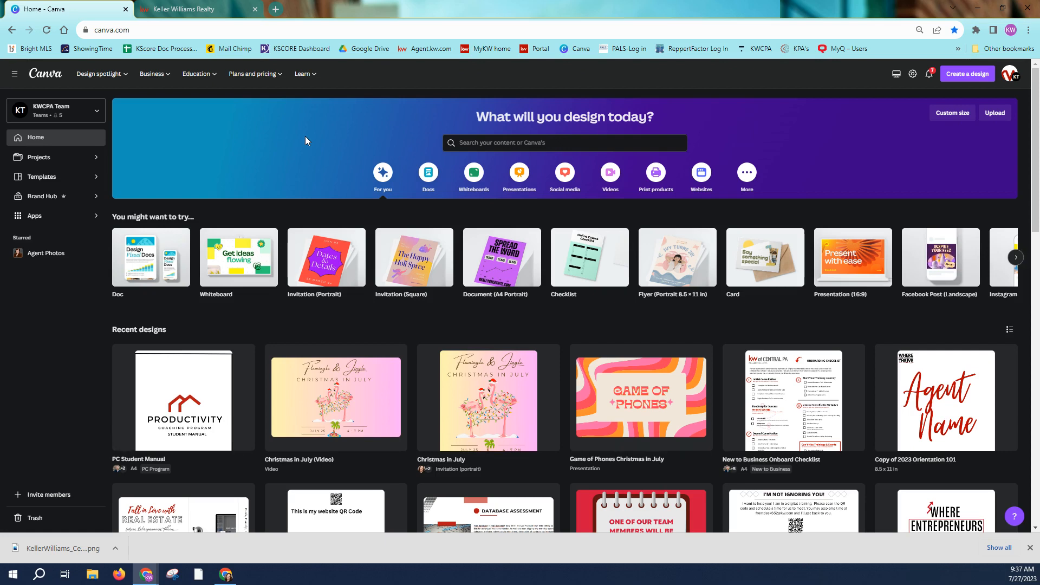
{"action": "mouse_move", "coordinate": [340, 140]}
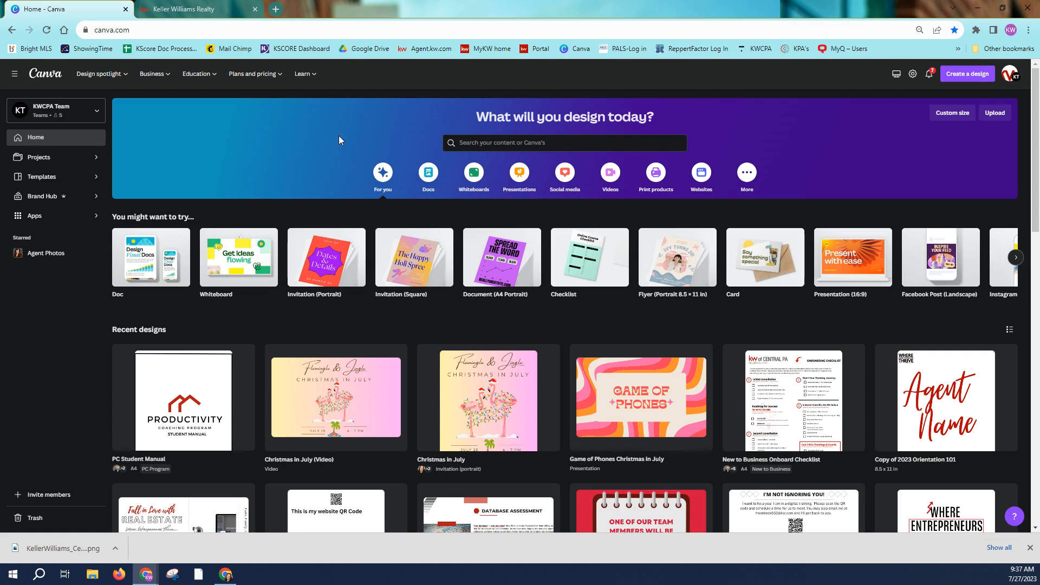
Start a new blank Doc from the Create a design suggestions
{"action": "left_click", "coordinate": [965, 73]}
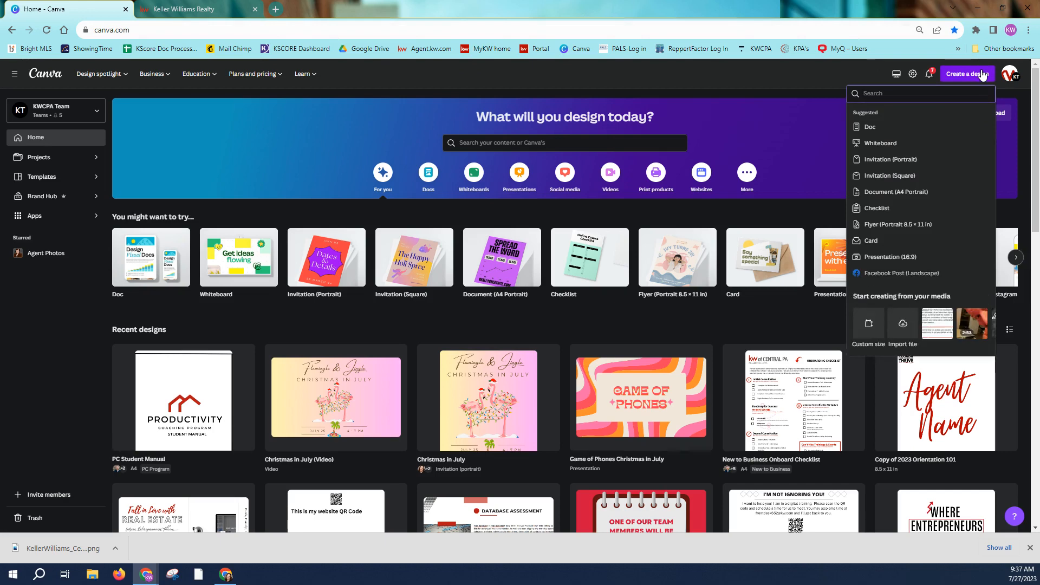
{"action": "mouse_move", "coordinate": [869, 126]}
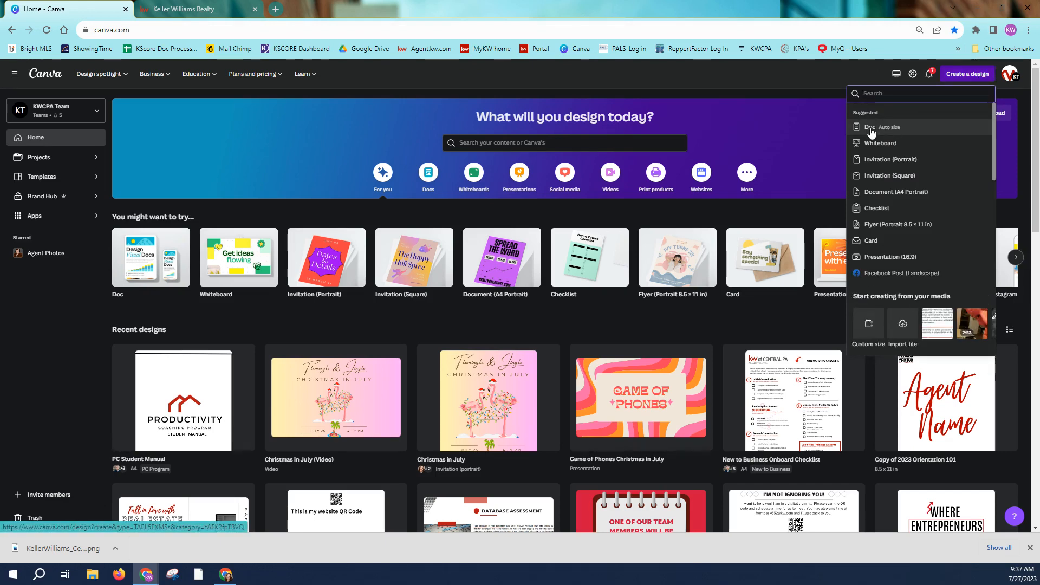
{"action": "left_click", "coordinate": [867, 127]}
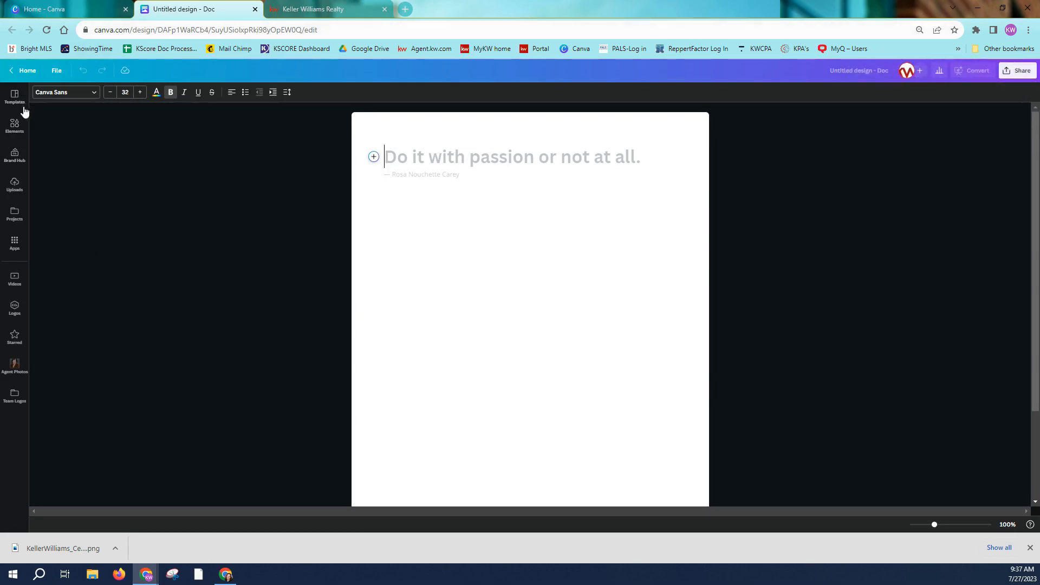
Search Canva apps for 'qr' and open the QR Code Generator app
{"action": "left_click", "coordinate": [14, 242]}
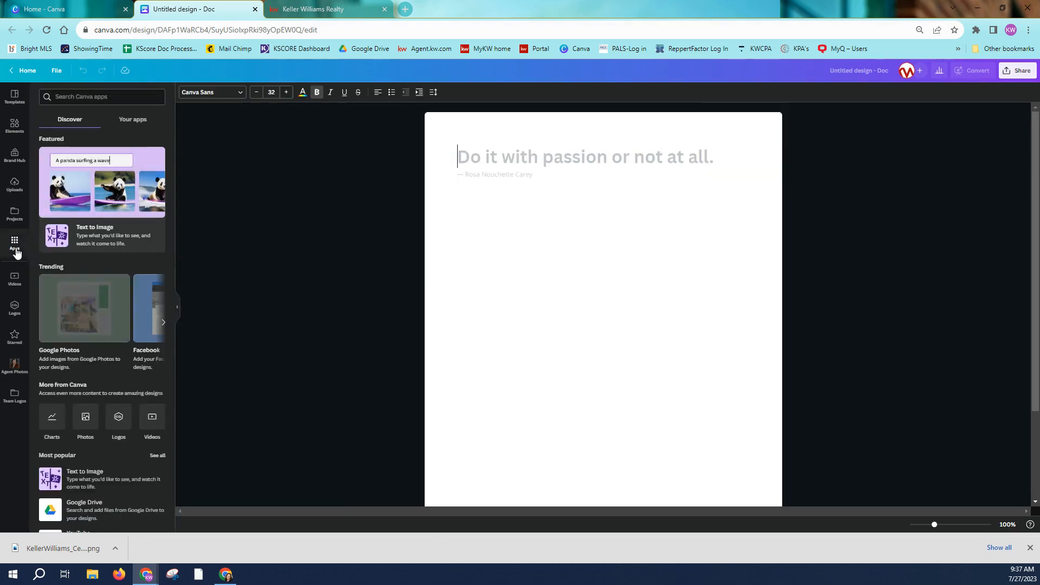
{"action": "mouse_move", "coordinate": [104, 329]}
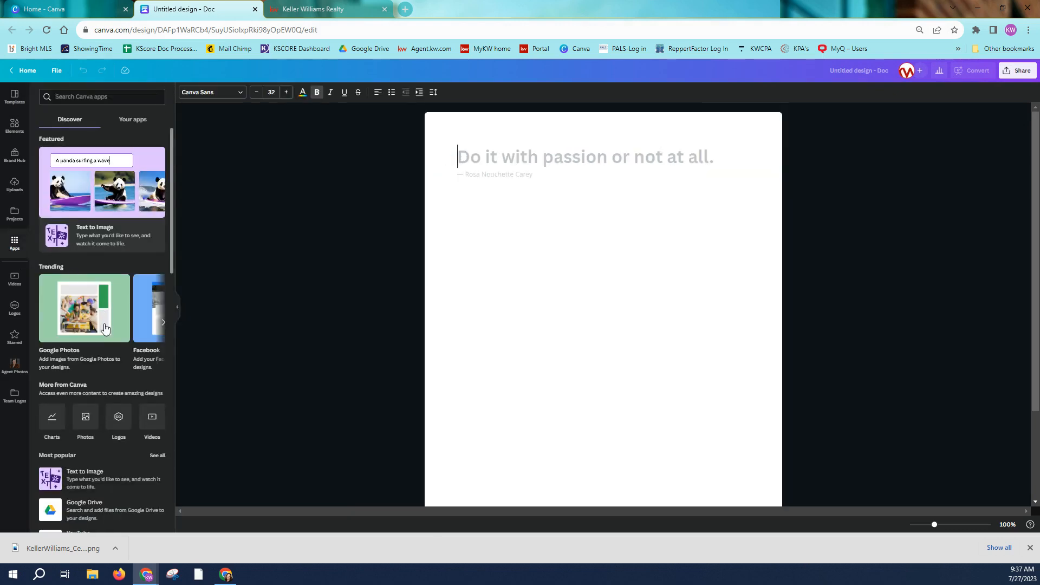
{"action": "left_click", "coordinate": [102, 96]}
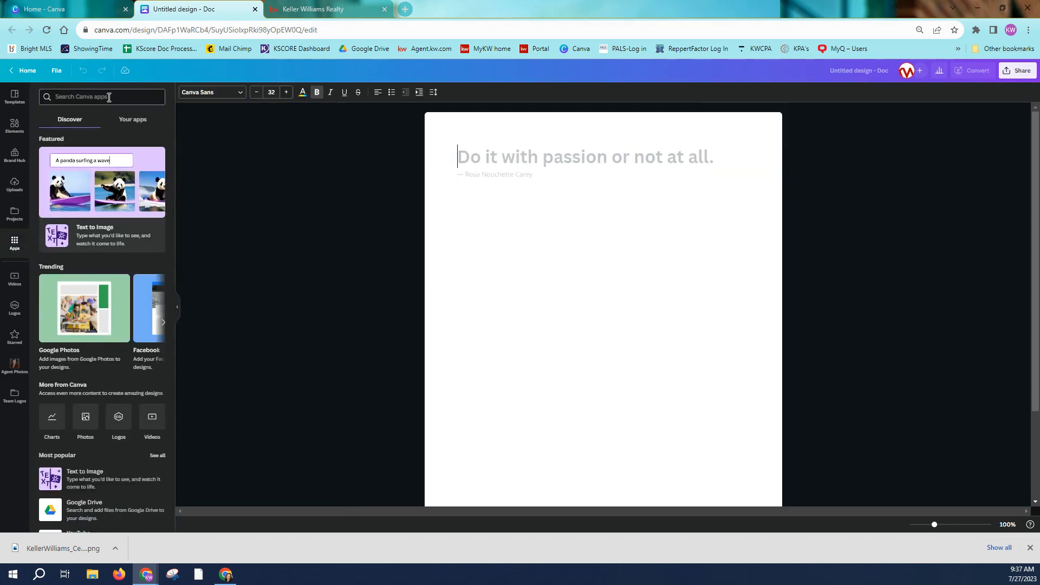
{"action": "type", "text": "qr"}
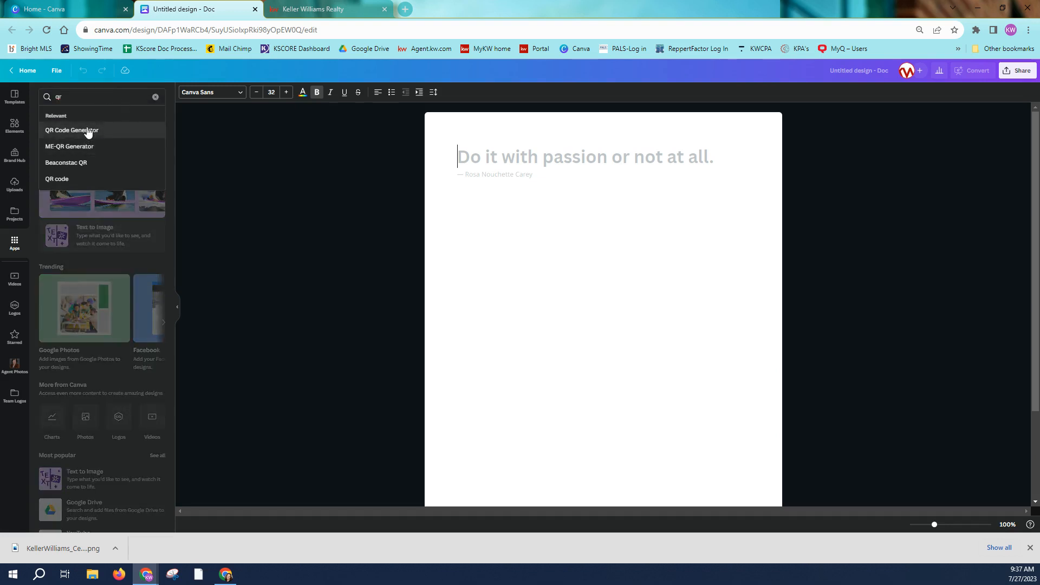
{"action": "left_click", "coordinate": [72, 130]}
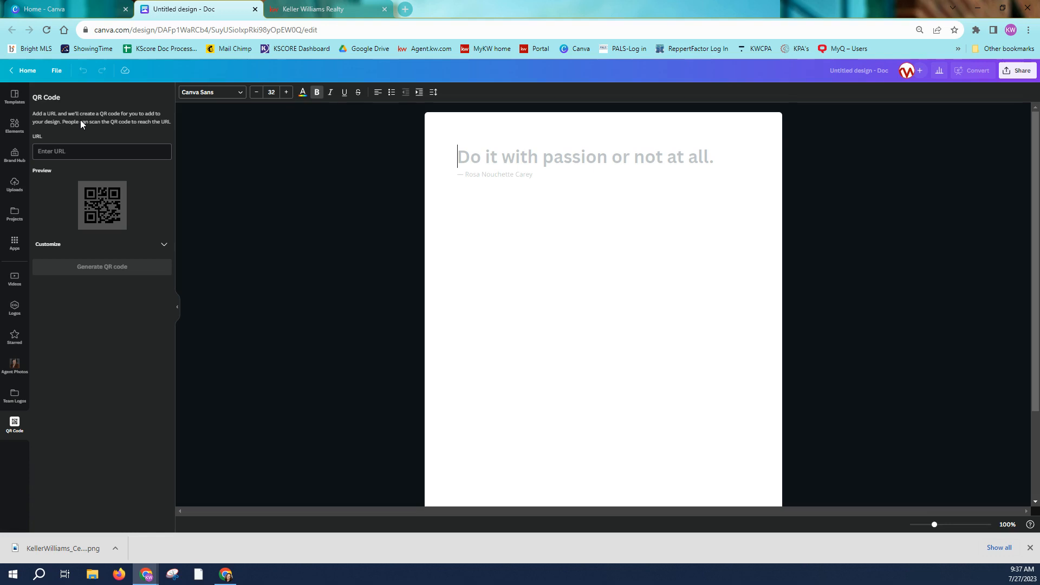
{"action": "mouse_move", "coordinate": [175, 124]}
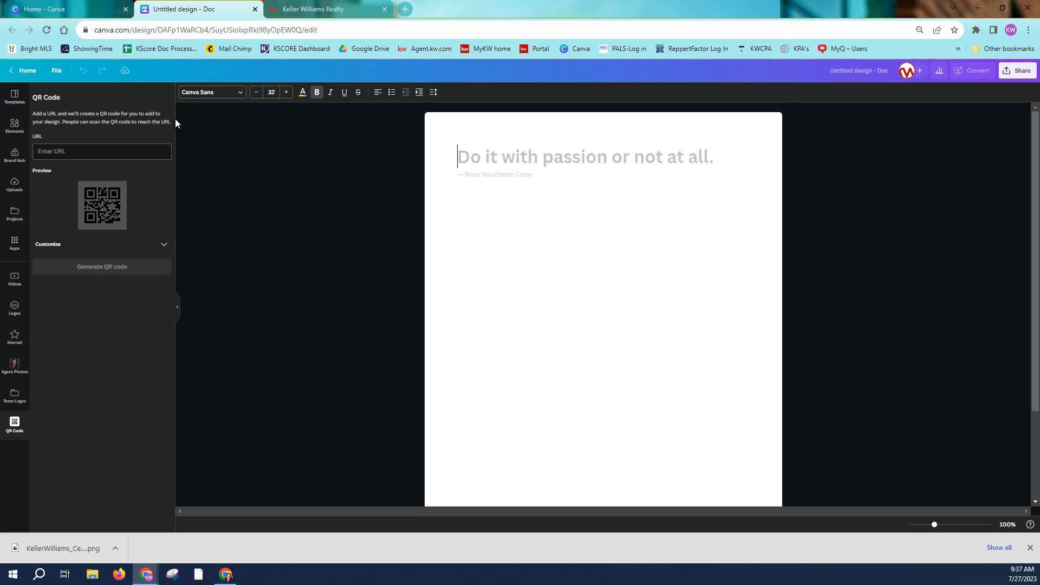
{"action": "mouse_move", "coordinate": [151, 136]}
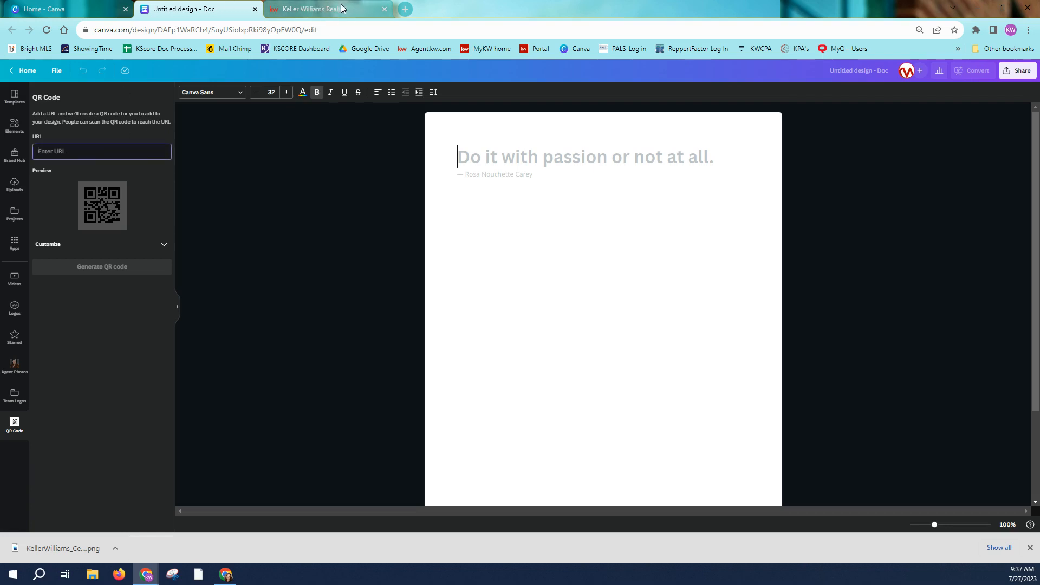
Copy the aweldon.kw.com address from the Keller Williams tab, then return to Canva
{"action": "left_click", "coordinate": [312, 9]}
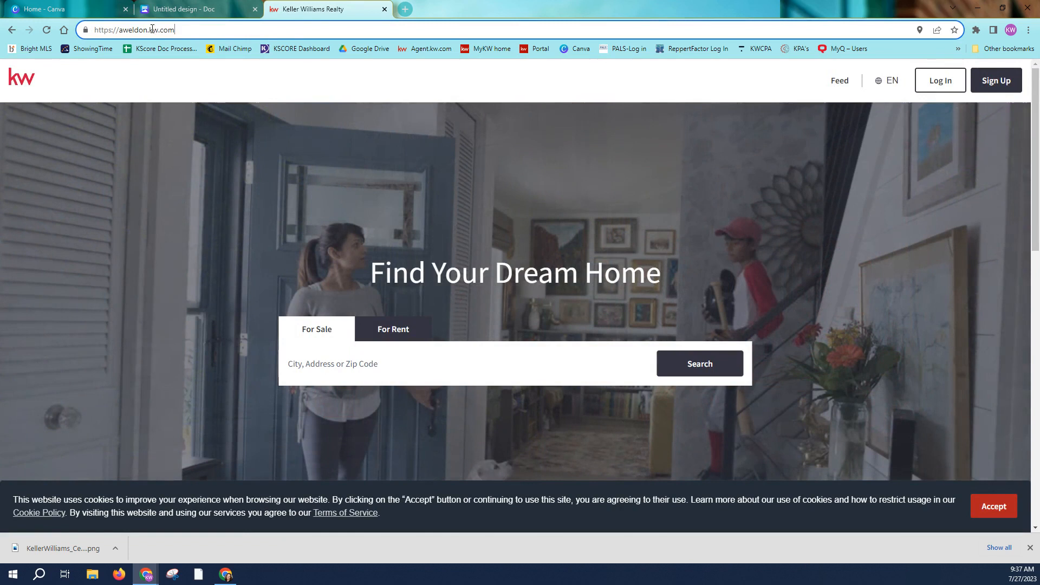
{"action": "left_click", "coordinate": [136, 30]}
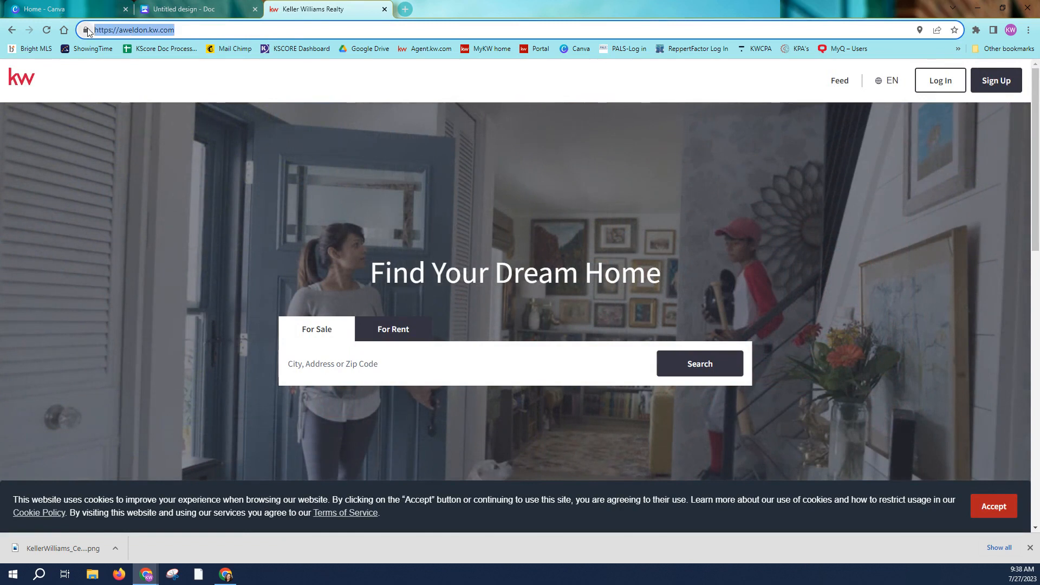
{"action": "left_click", "coordinate": [193, 8]}
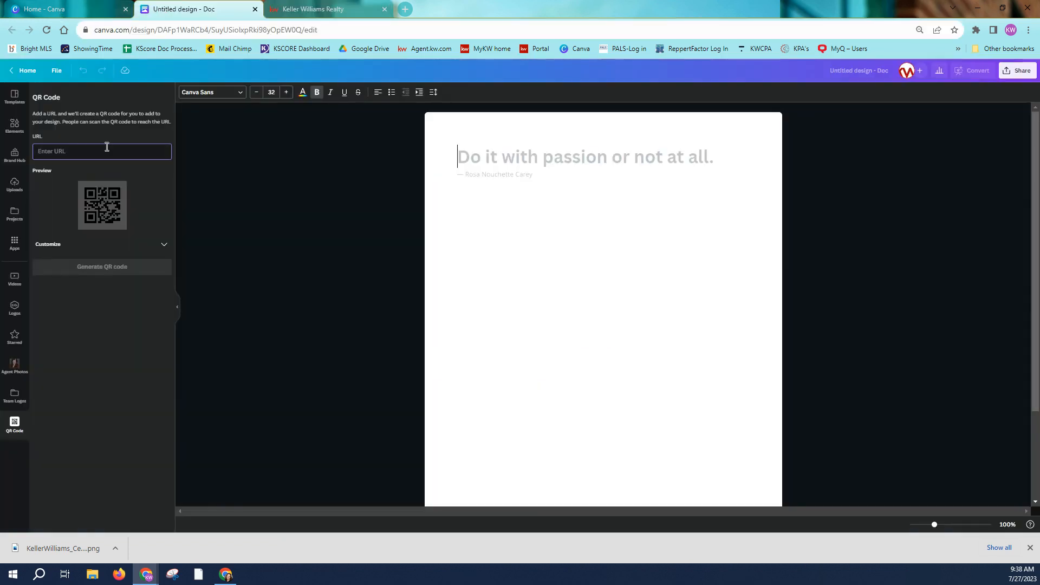
{"action": "type", "text": "https://aweldon.kw.com/"}
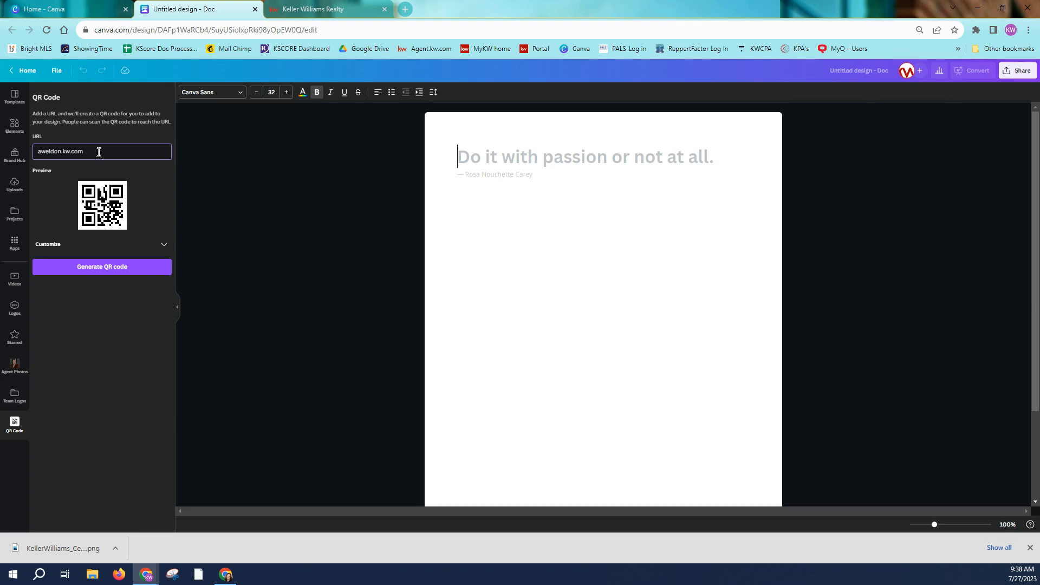
{"action": "mouse_move", "coordinate": [91, 228]}
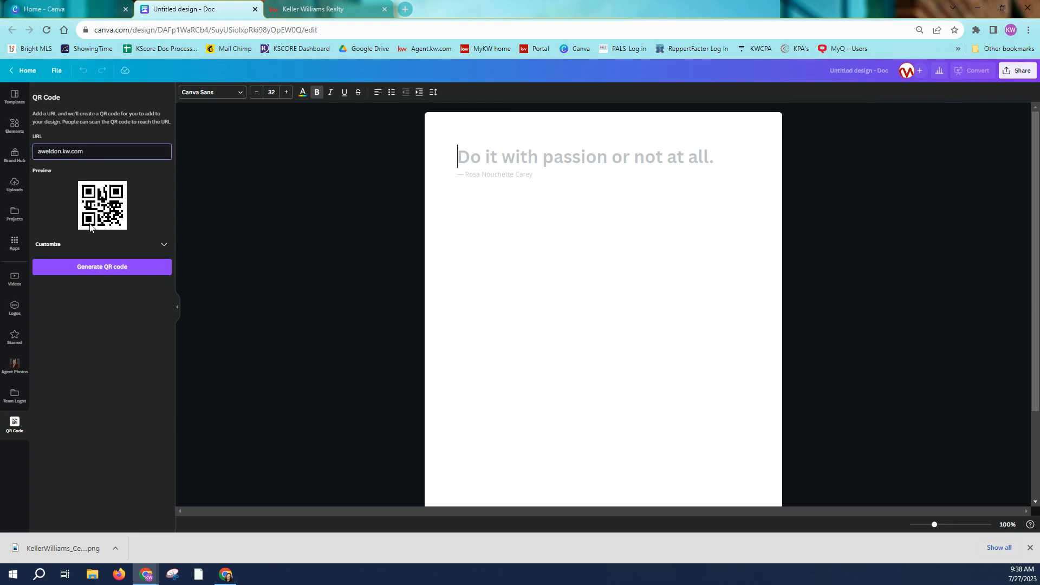
{"action": "mouse_move", "coordinate": [111, 288]}
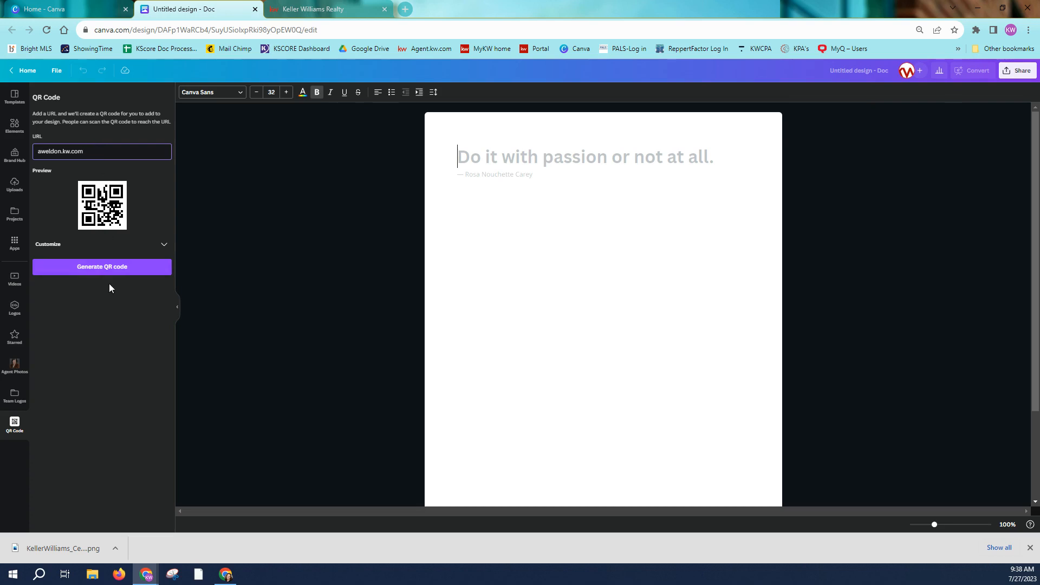
{"action": "left_click", "coordinate": [101, 266]}
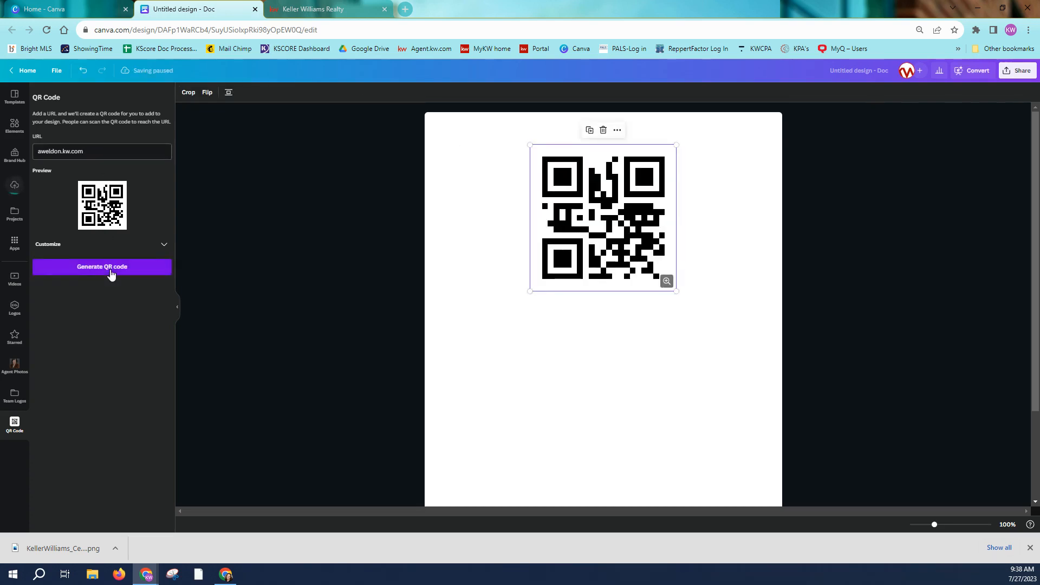
{"action": "left_click", "coordinate": [101, 266]}
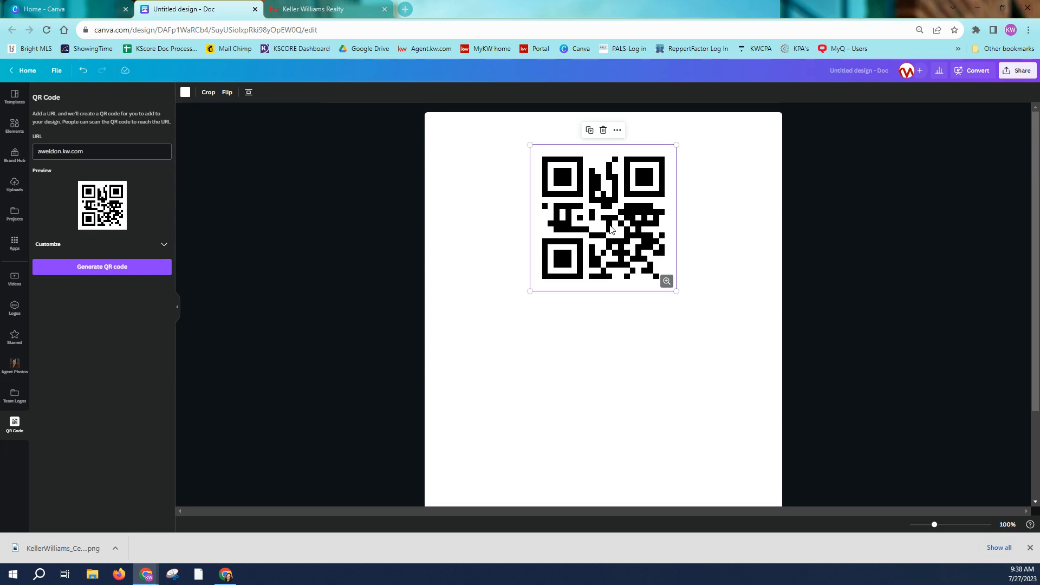
{"action": "left_click", "coordinate": [858, 70]}
{"action": "type", "text": "QR code for KW Website"}
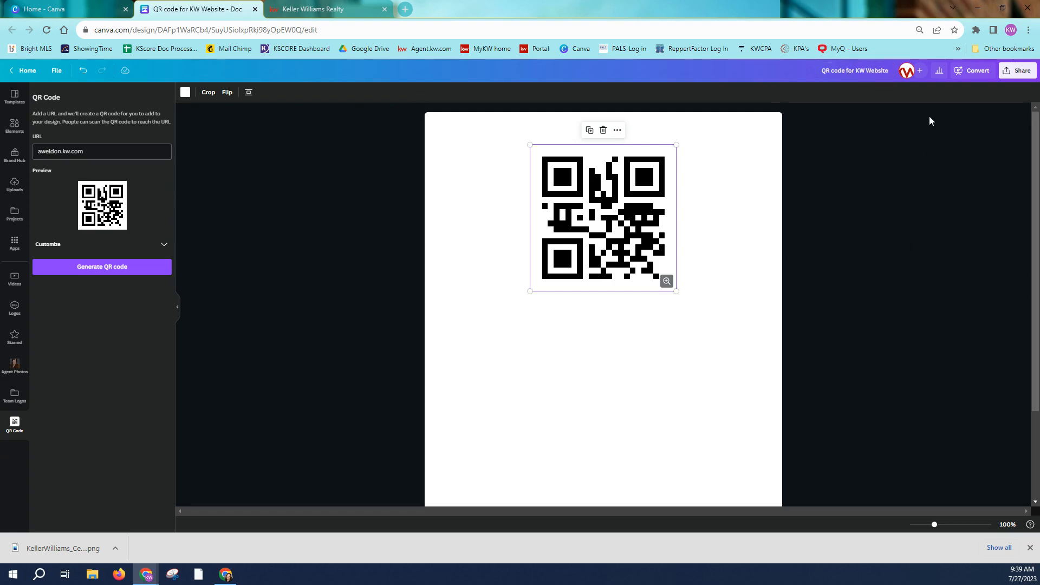
{"action": "mouse_move", "coordinate": [629, 202]}
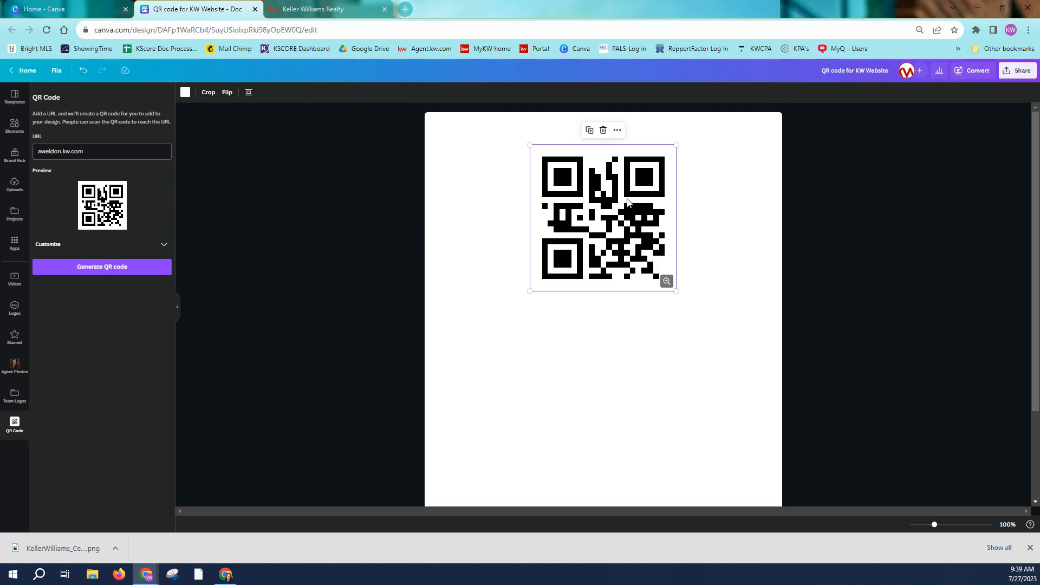
{"action": "right_click", "coordinate": [627, 202]}
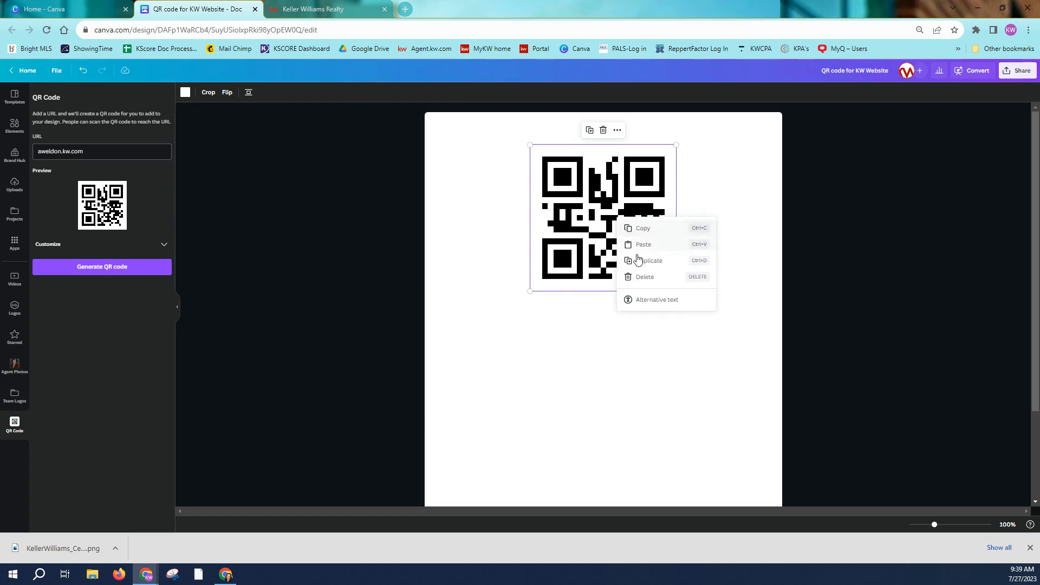
{"action": "mouse_move", "coordinate": [641, 228]}
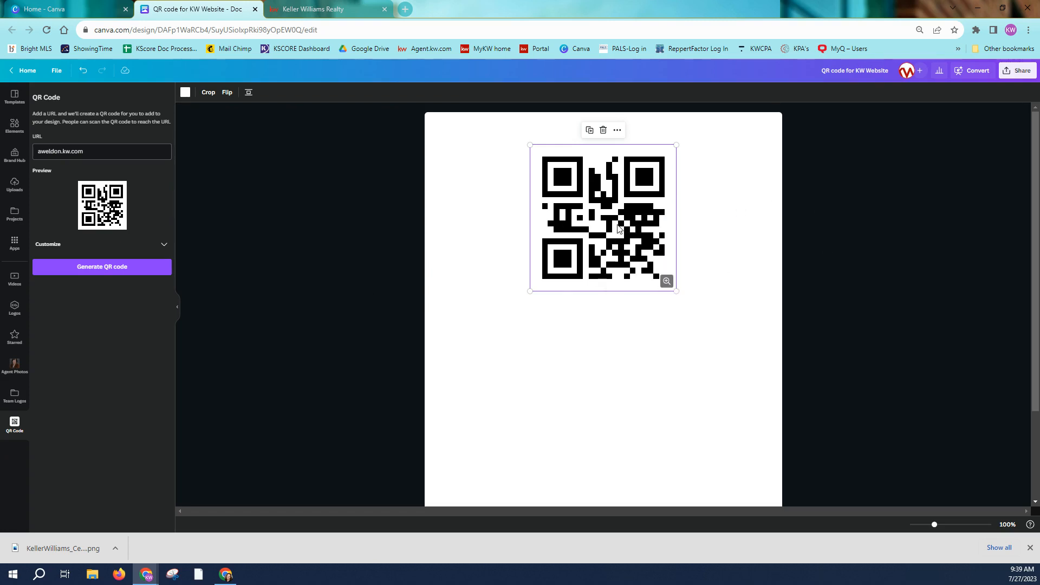
{"action": "mouse_move", "coordinate": [904, 184]}
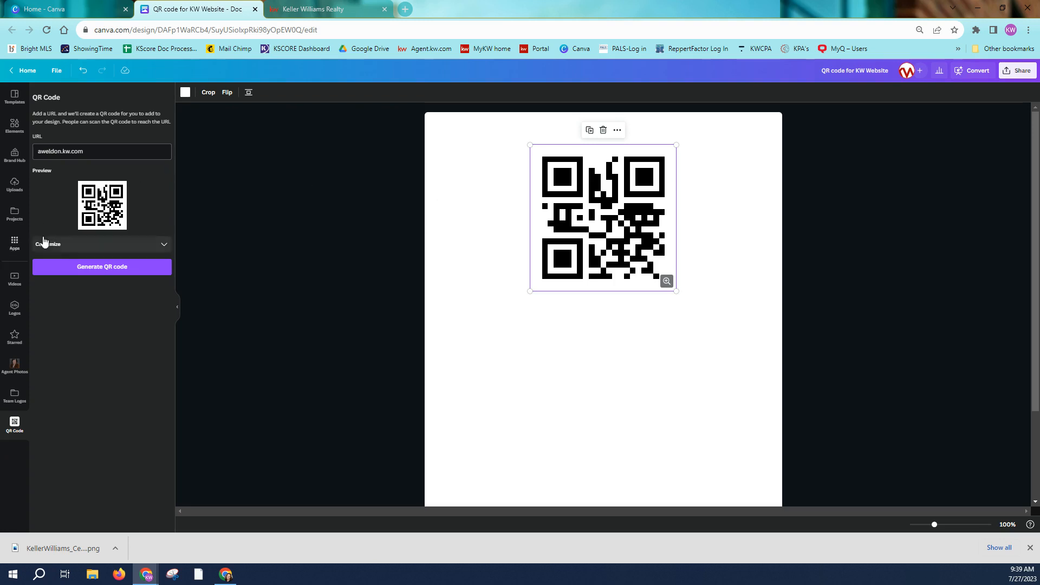
{"action": "mouse_move", "coordinate": [15, 241]}
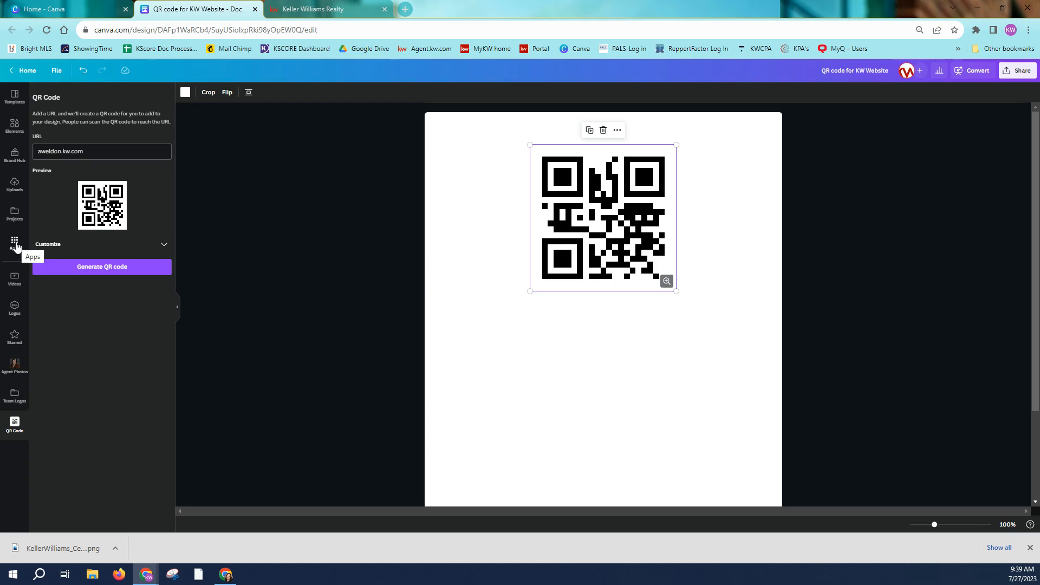
{"action": "mouse_move", "coordinate": [22, 166]}
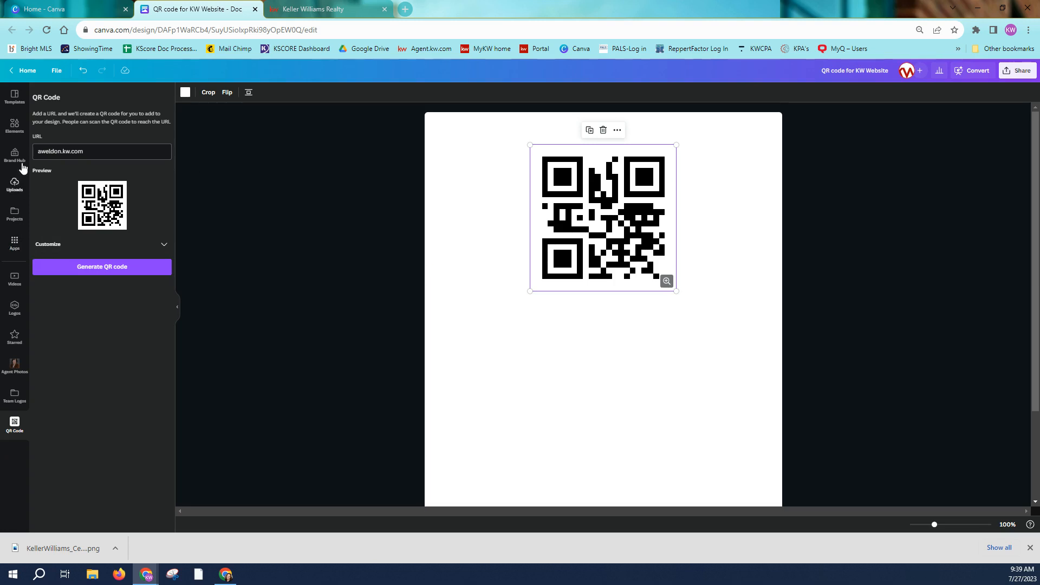
{"action": "mouse_move", "coordinate": [102, 100]}
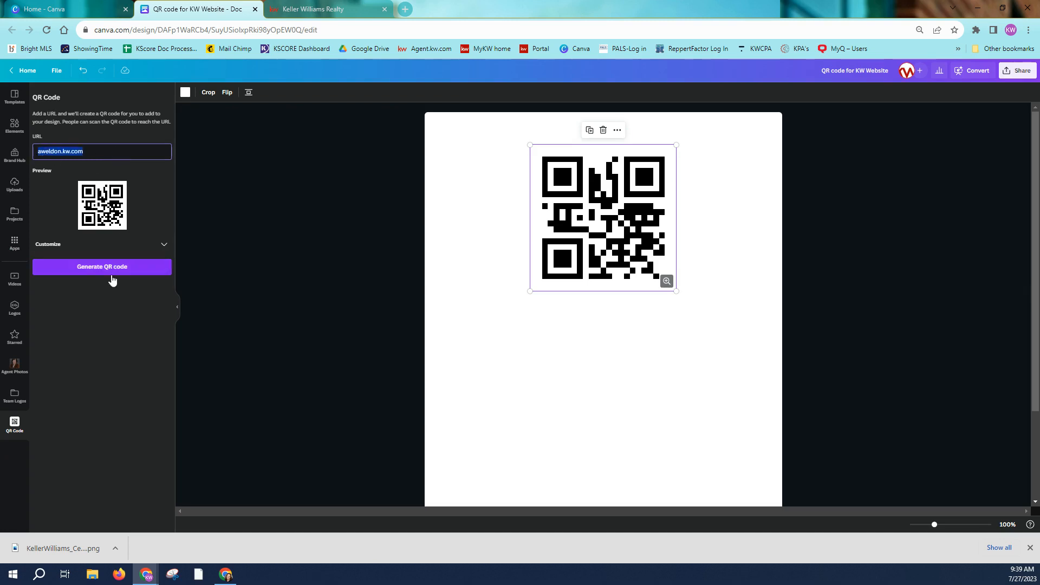
{"action": "mouse_move", "coordinate": [858, 293]}
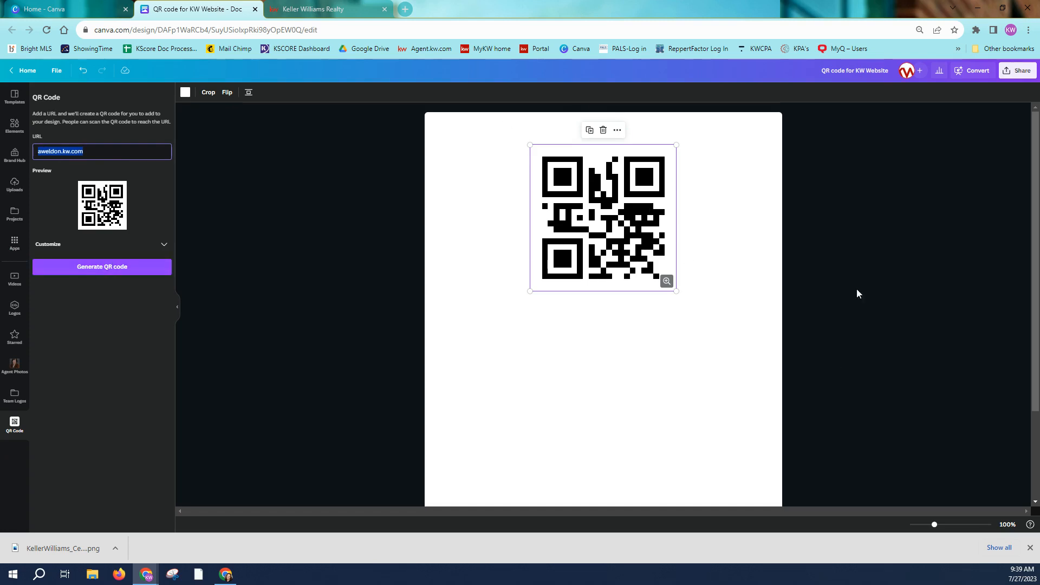
{"action": "mouse_move", "coordinate": [526, 274]}
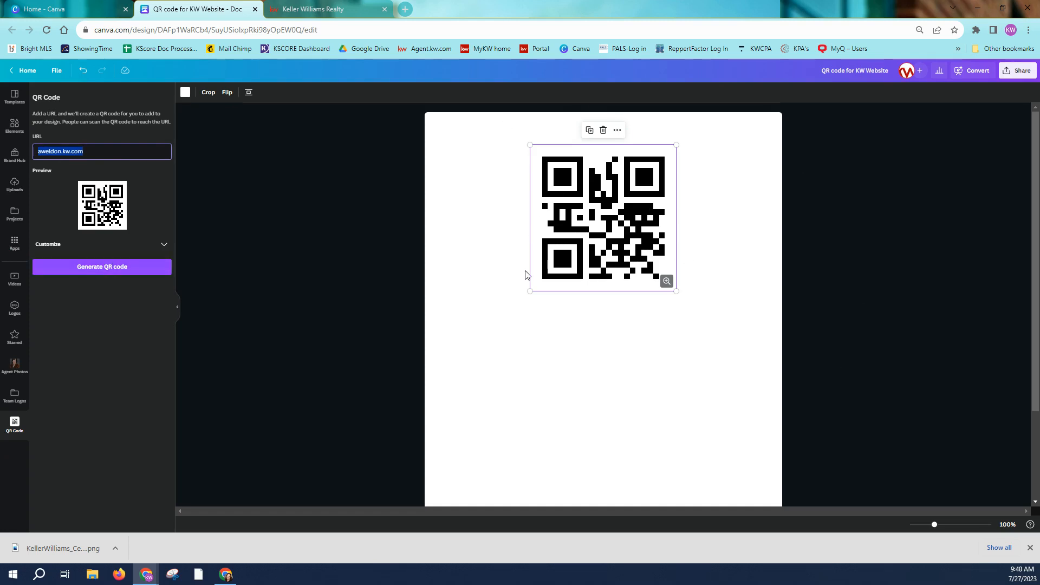